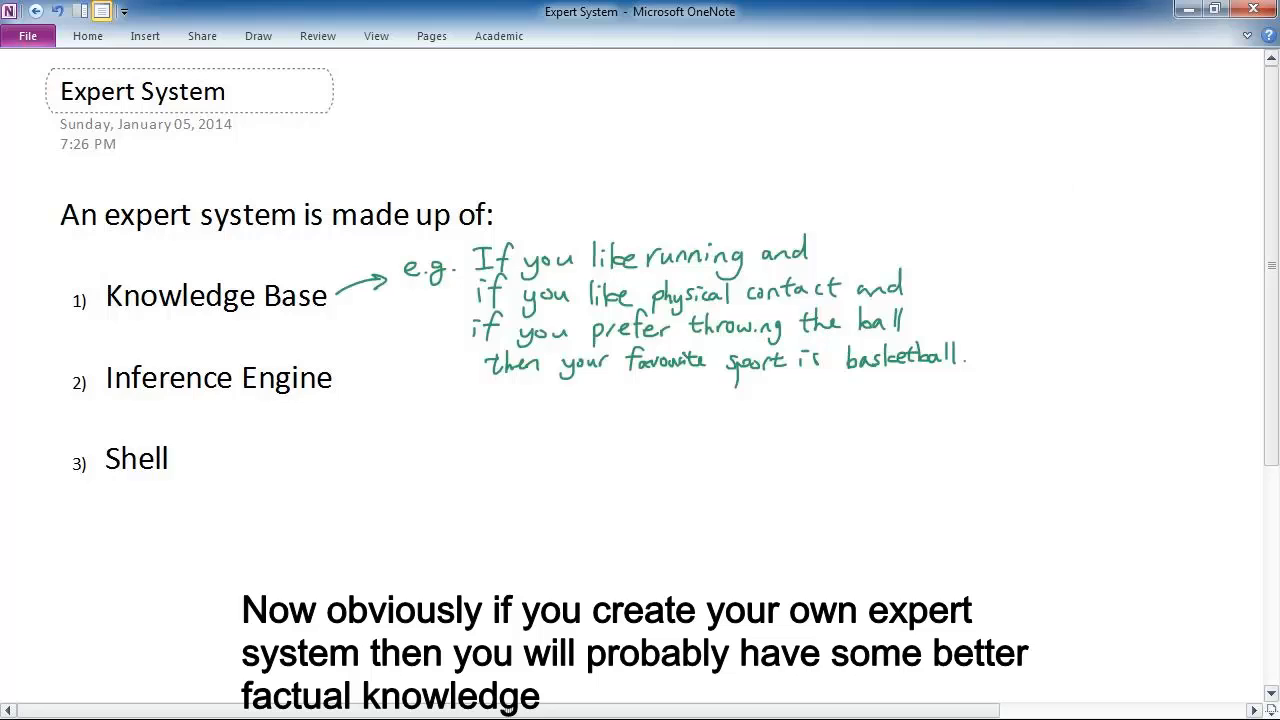
# - Switch to the browser window showing the sports decision-tree page beside the OneNote notes
pyautogui.click(1064, 176)
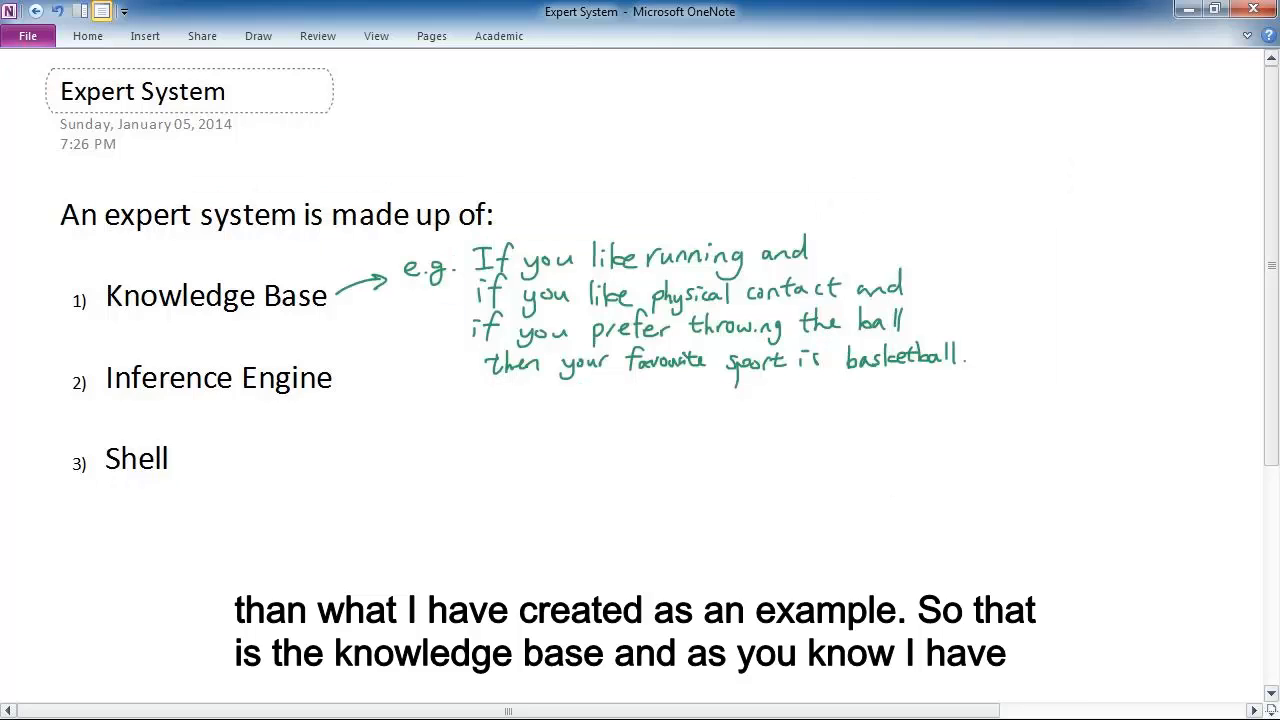
pyautogui.click(1064, 176)
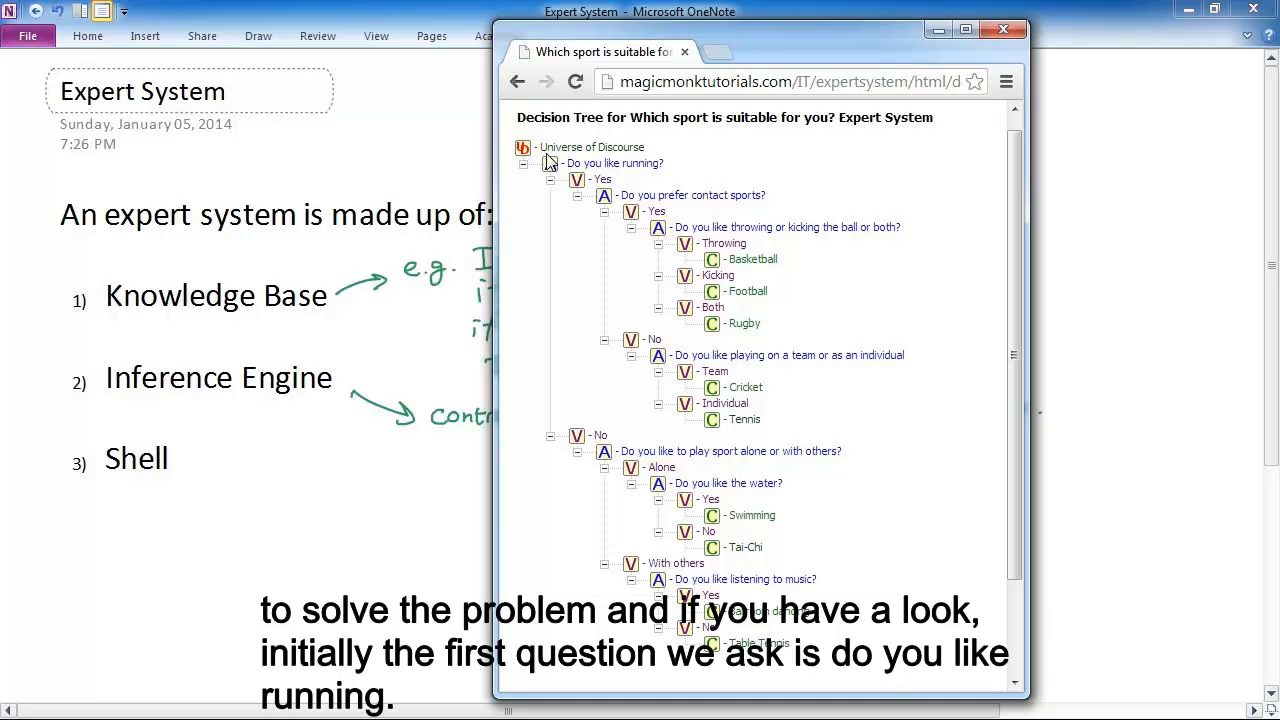
pyautogui.click(550, 164)
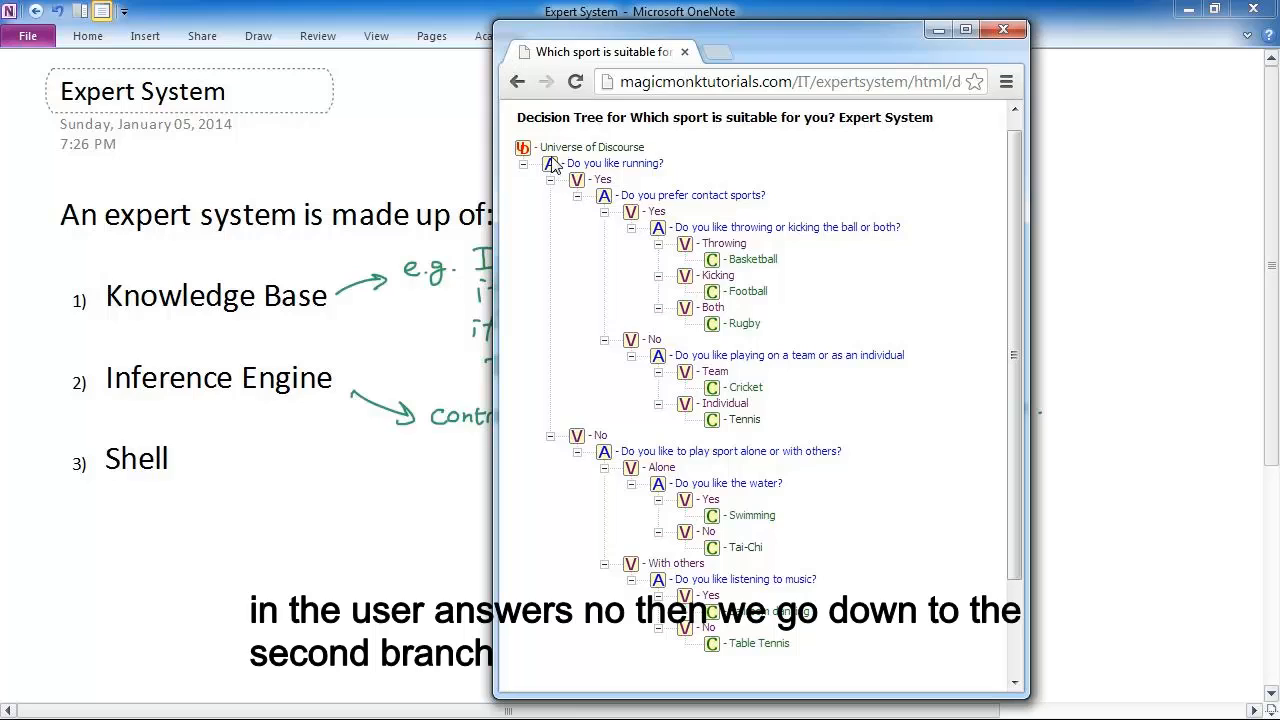
pyautogui.moveTo(556, 164)
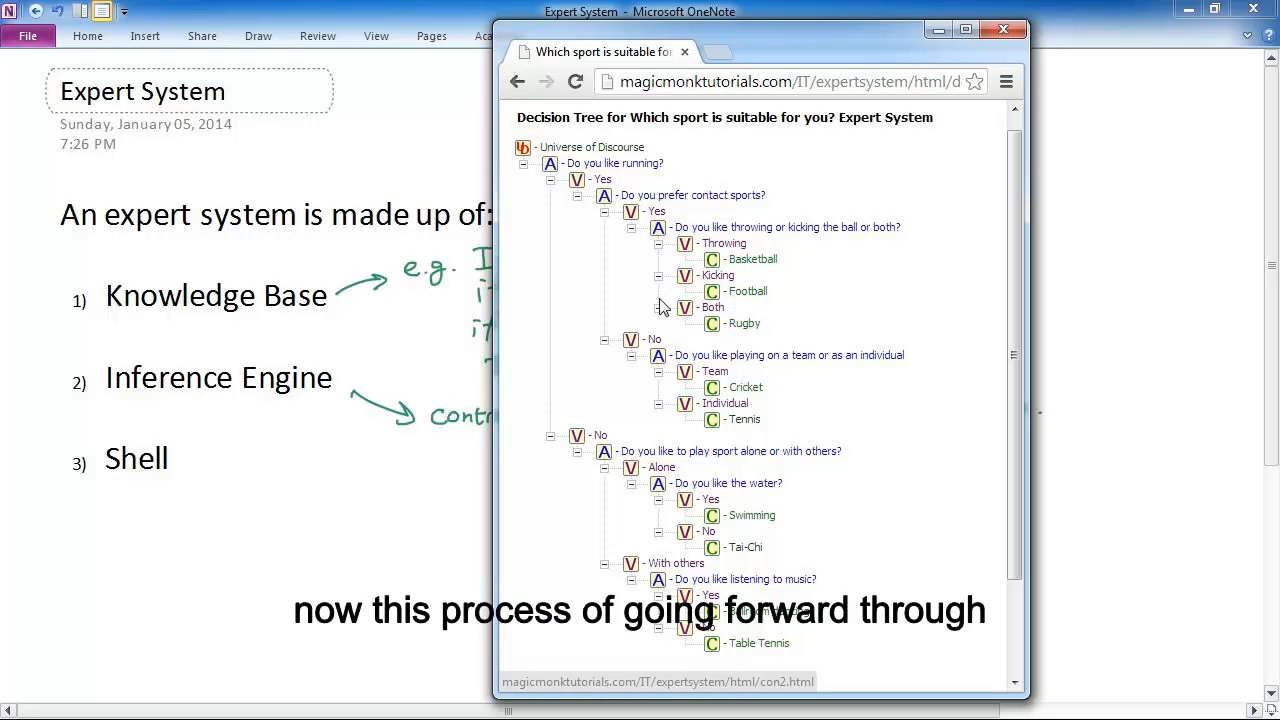
pyautogui.moveTo(570, 198)
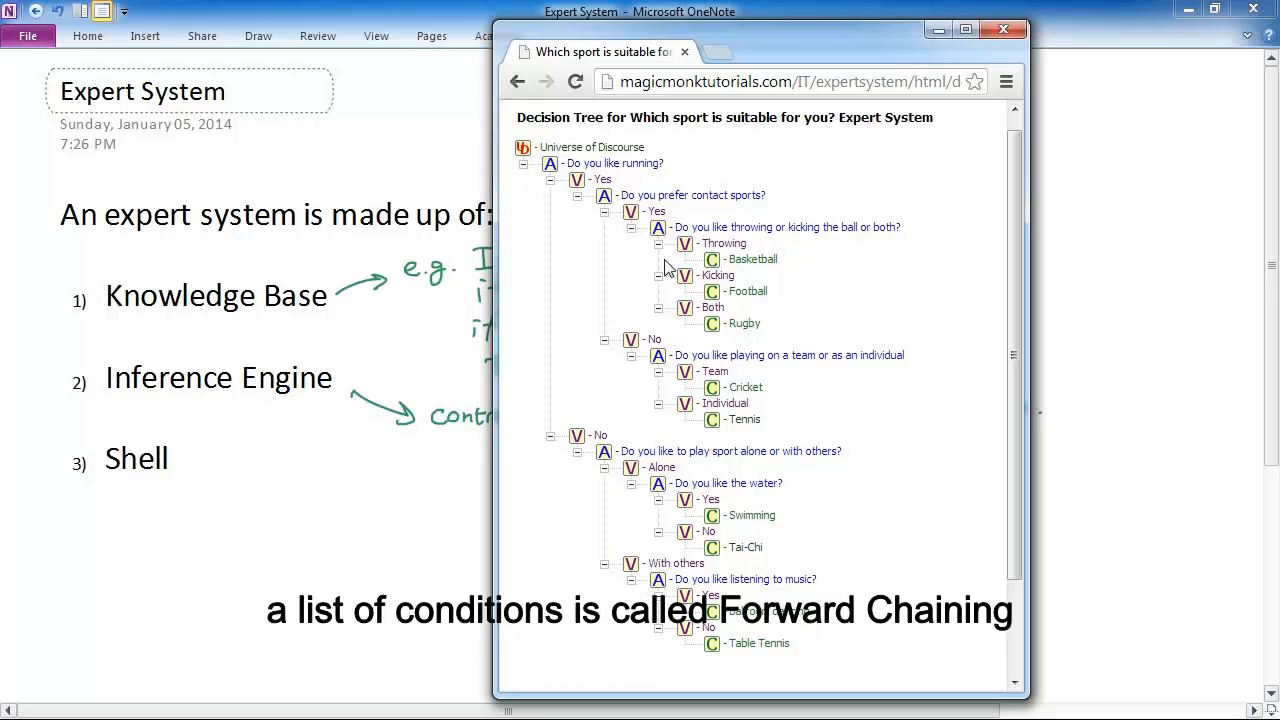
pyautogui.moveTo(770, 414)
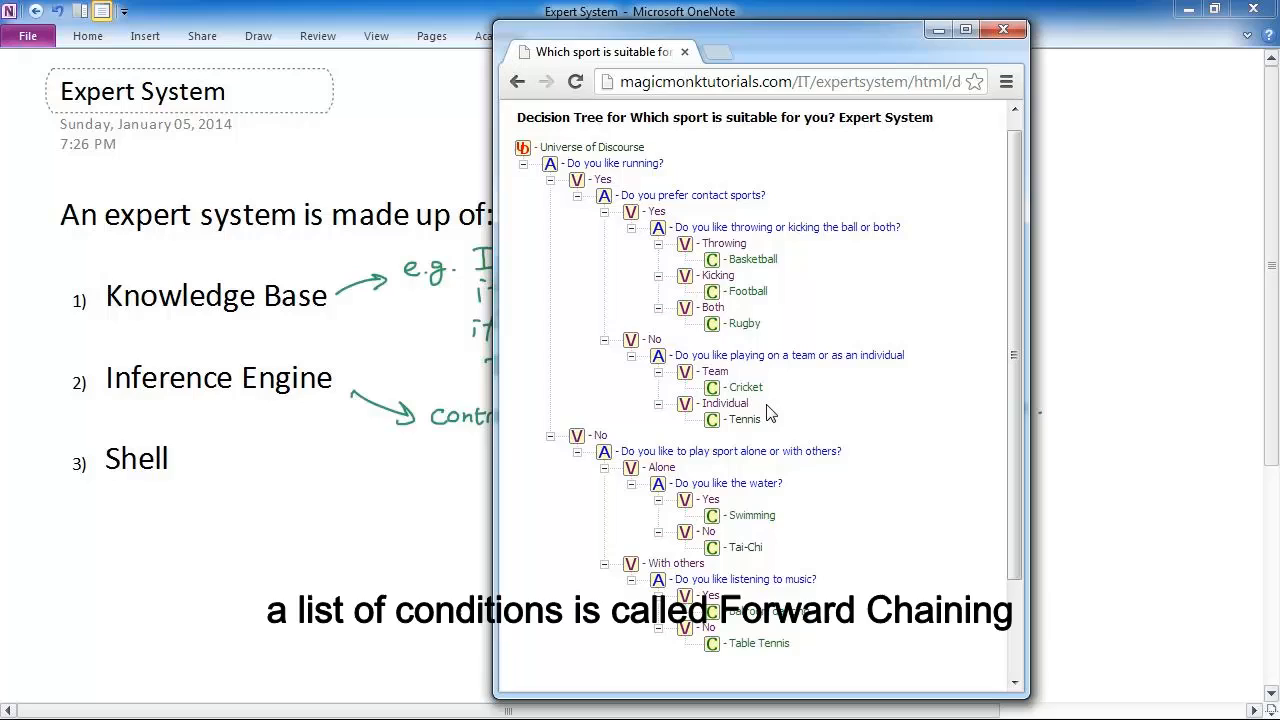
pyautogui.moveTo(800, 432)
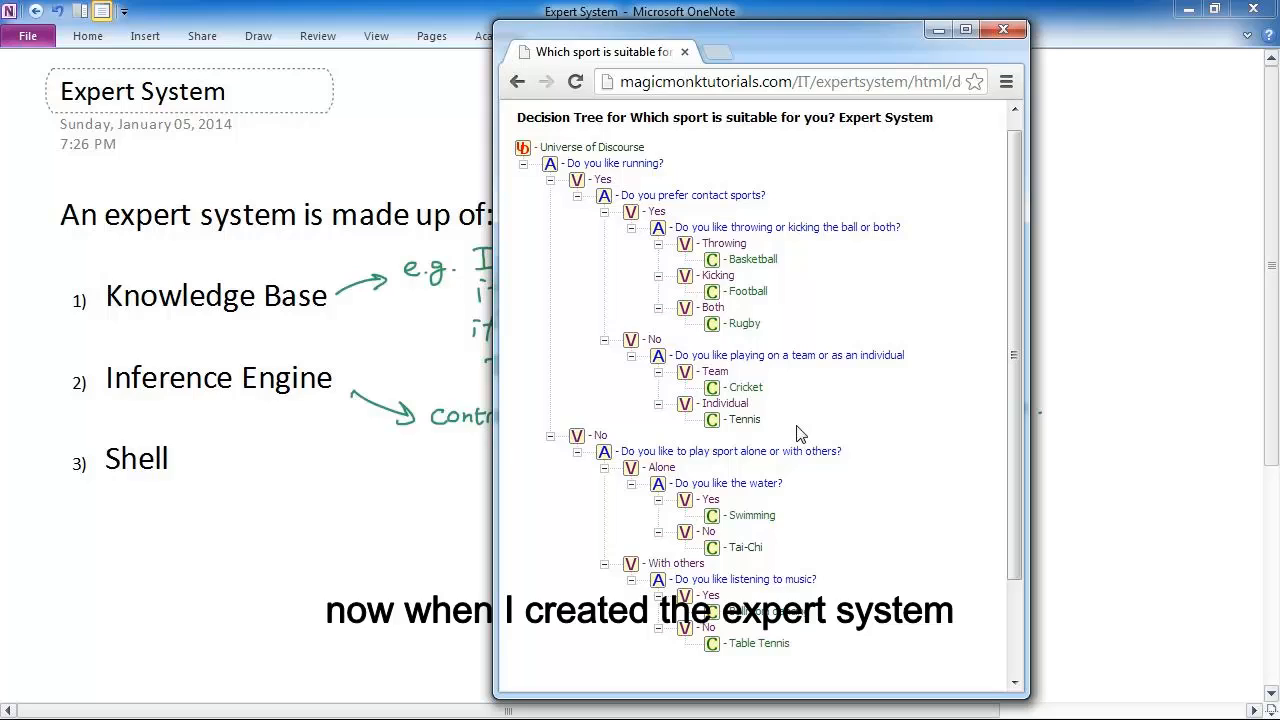
pyautogui.moveTo(732, 222)
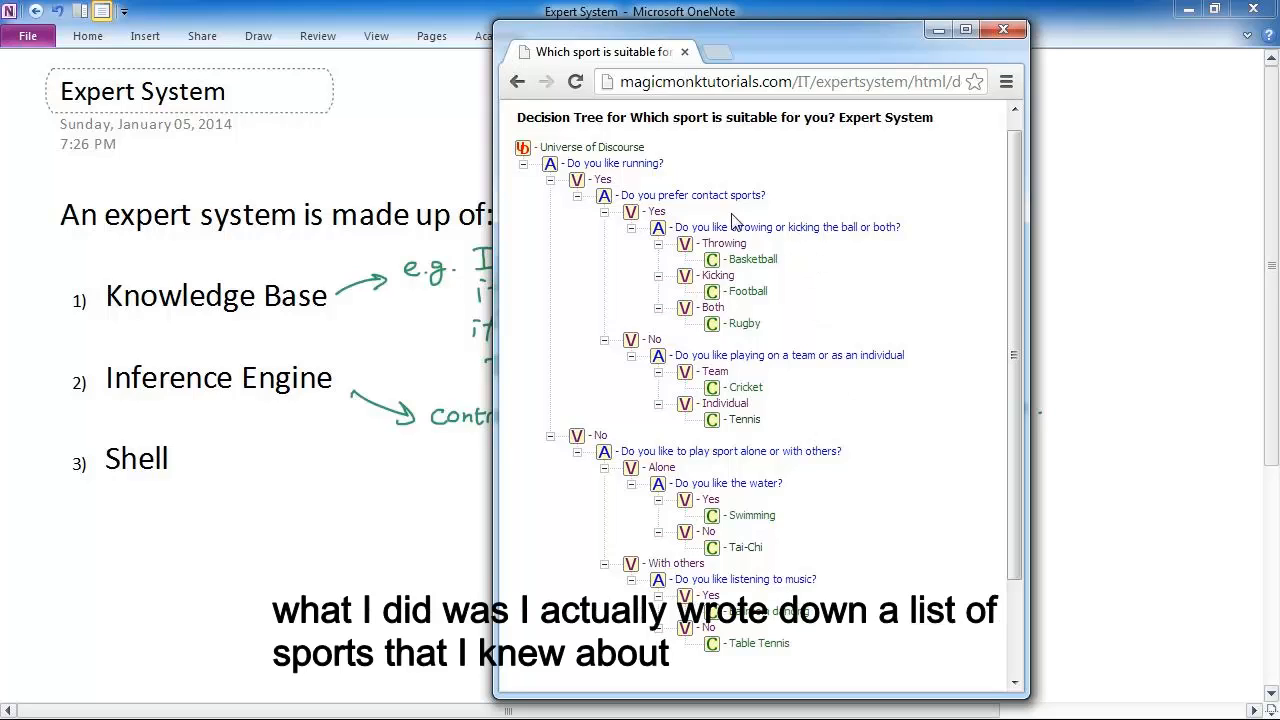
pyautogui.moveTo(716, 482)
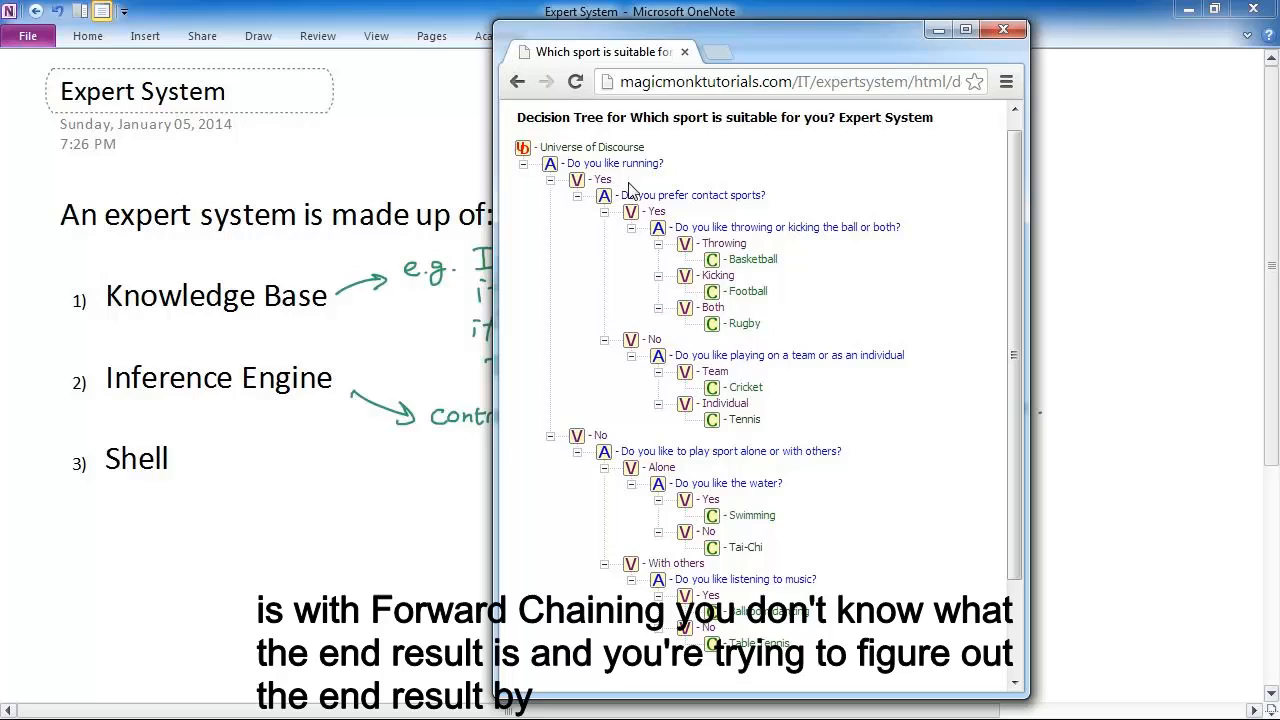
pyautogui.moveTo(756, 276)
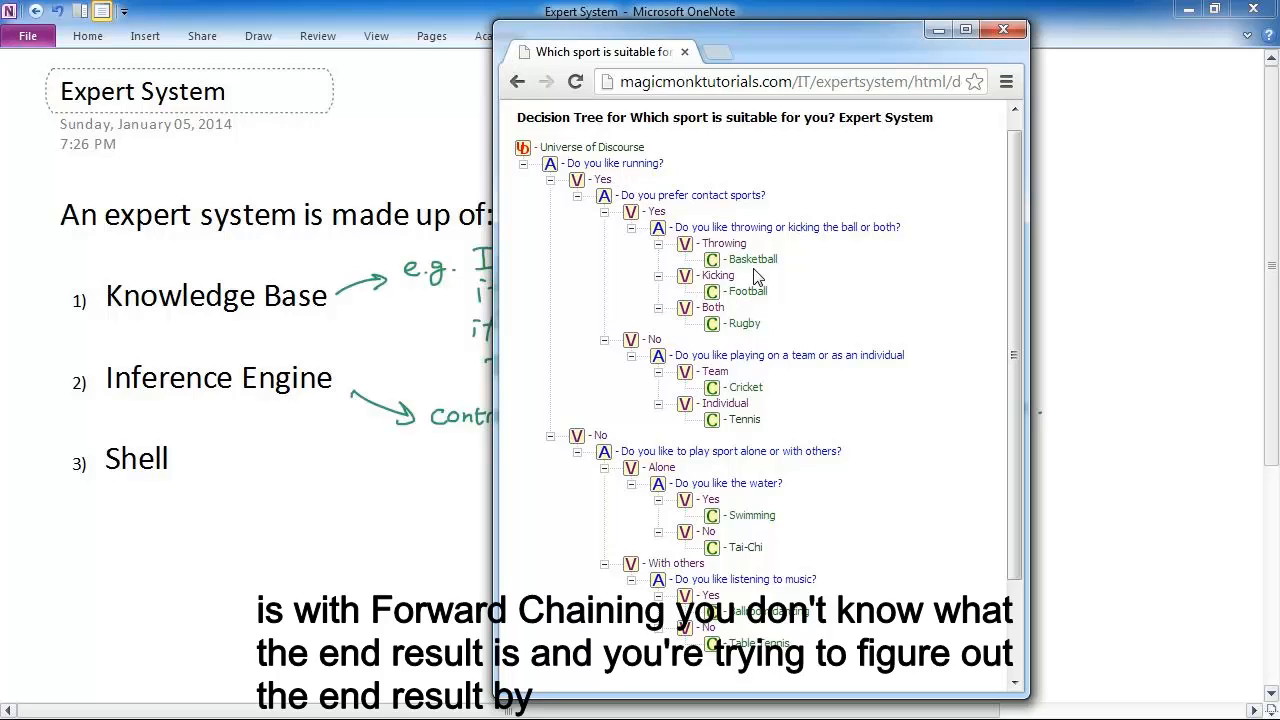
pyautogui.moveTo(622, 296)
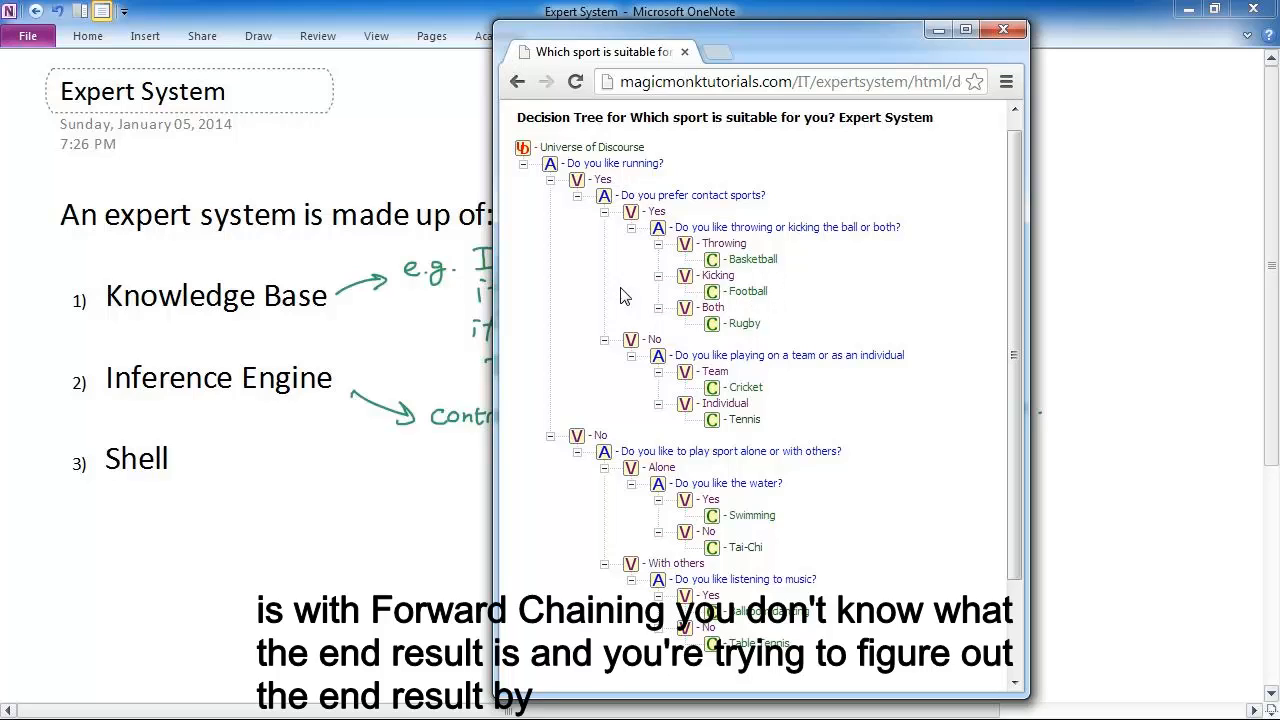
pyautogui.moveTo(810, 292)
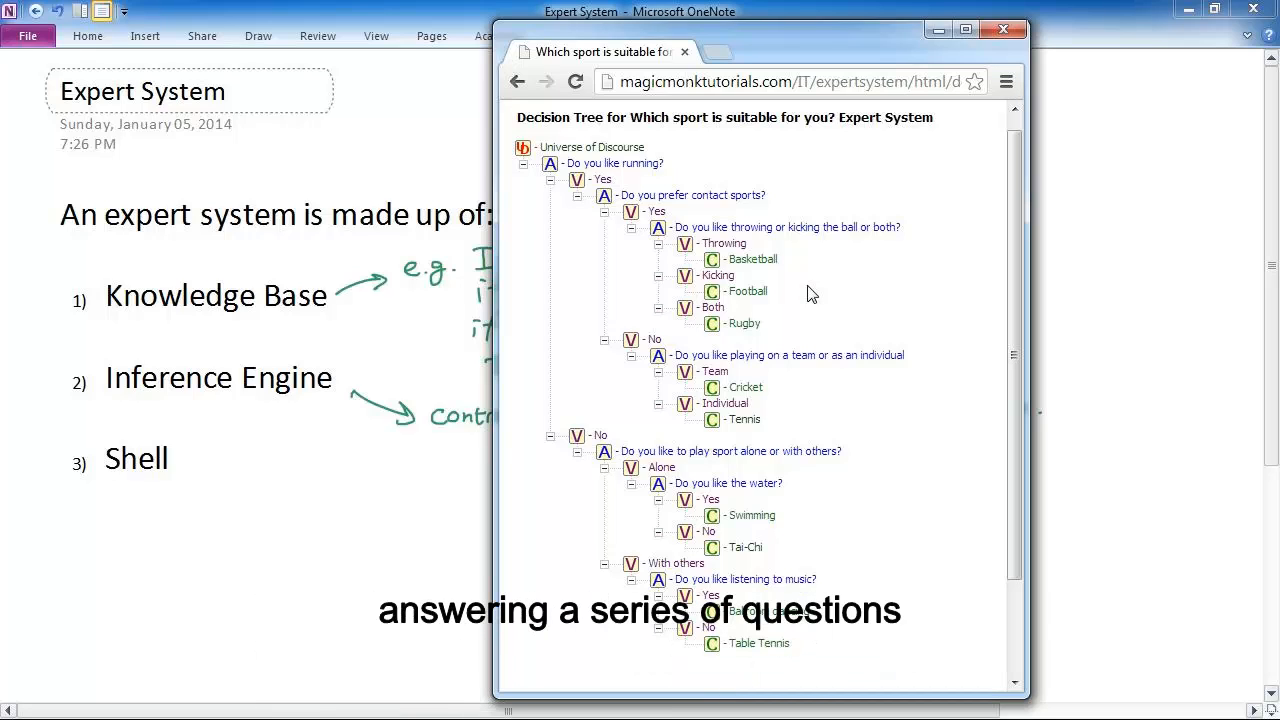
pyautogui.moveTo(890, 380)
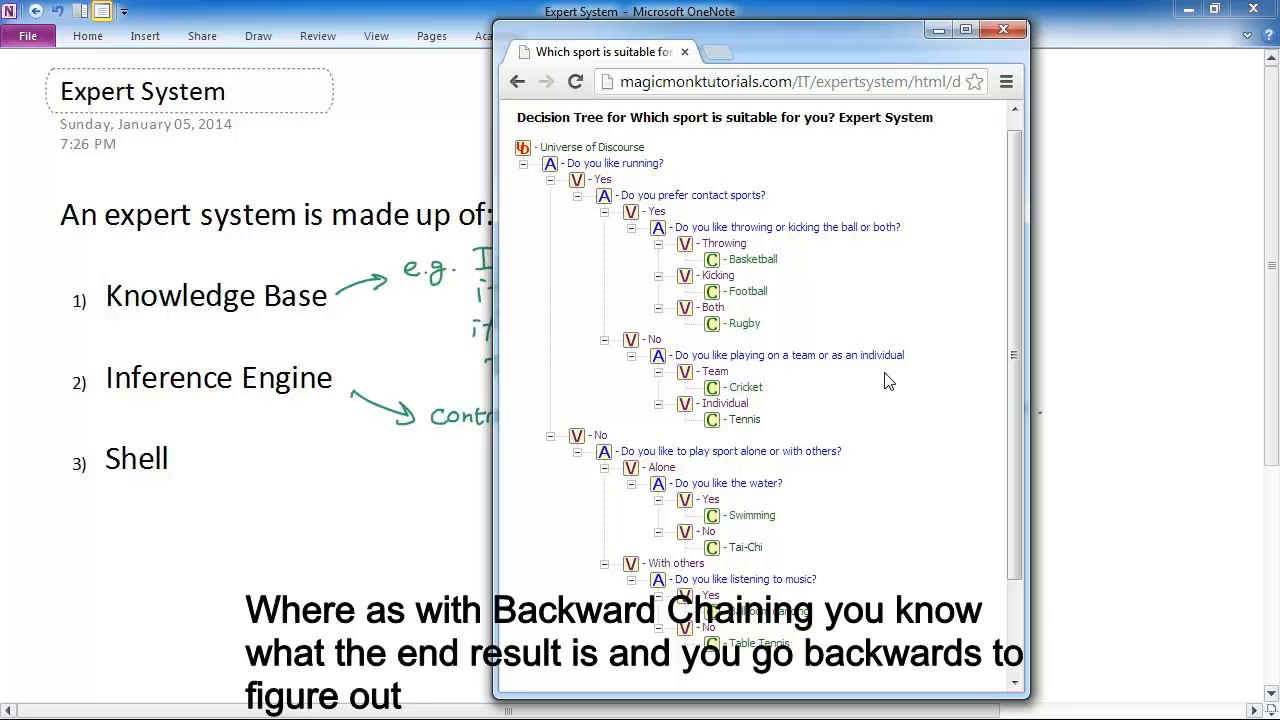
pyautogui.moveTo(790, 190)
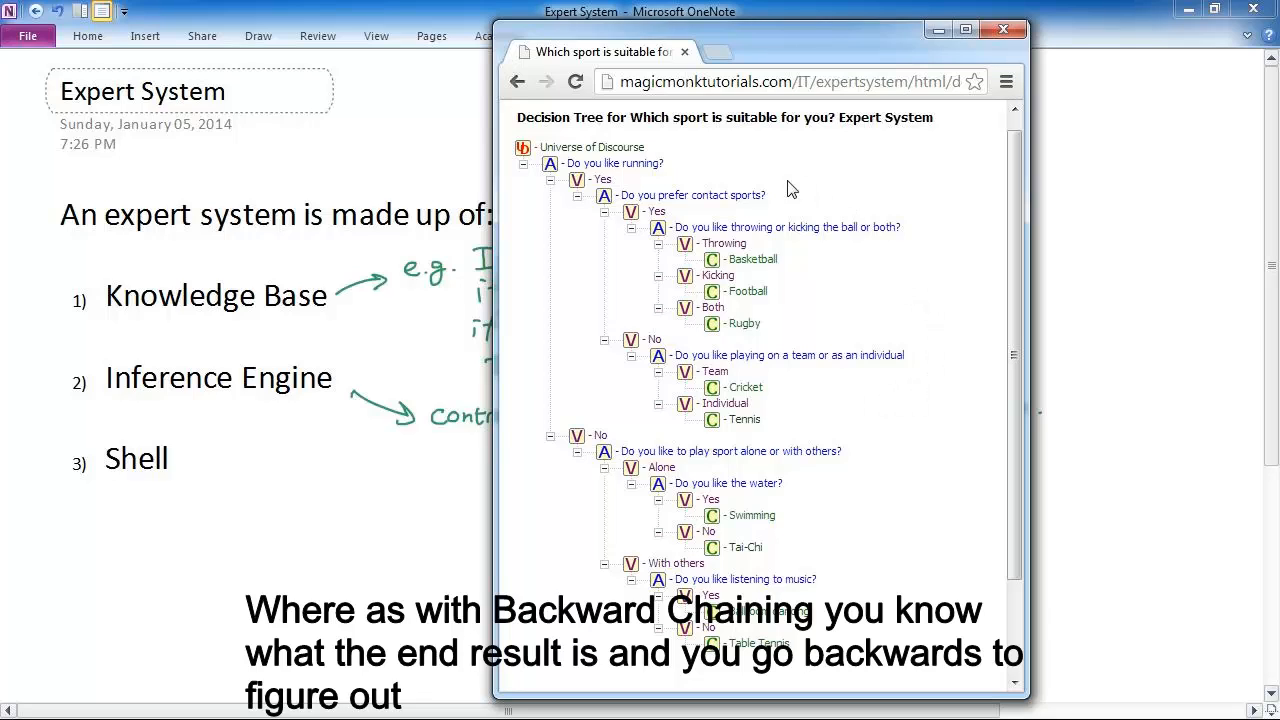
pyautogui.moveTo(716, 184)
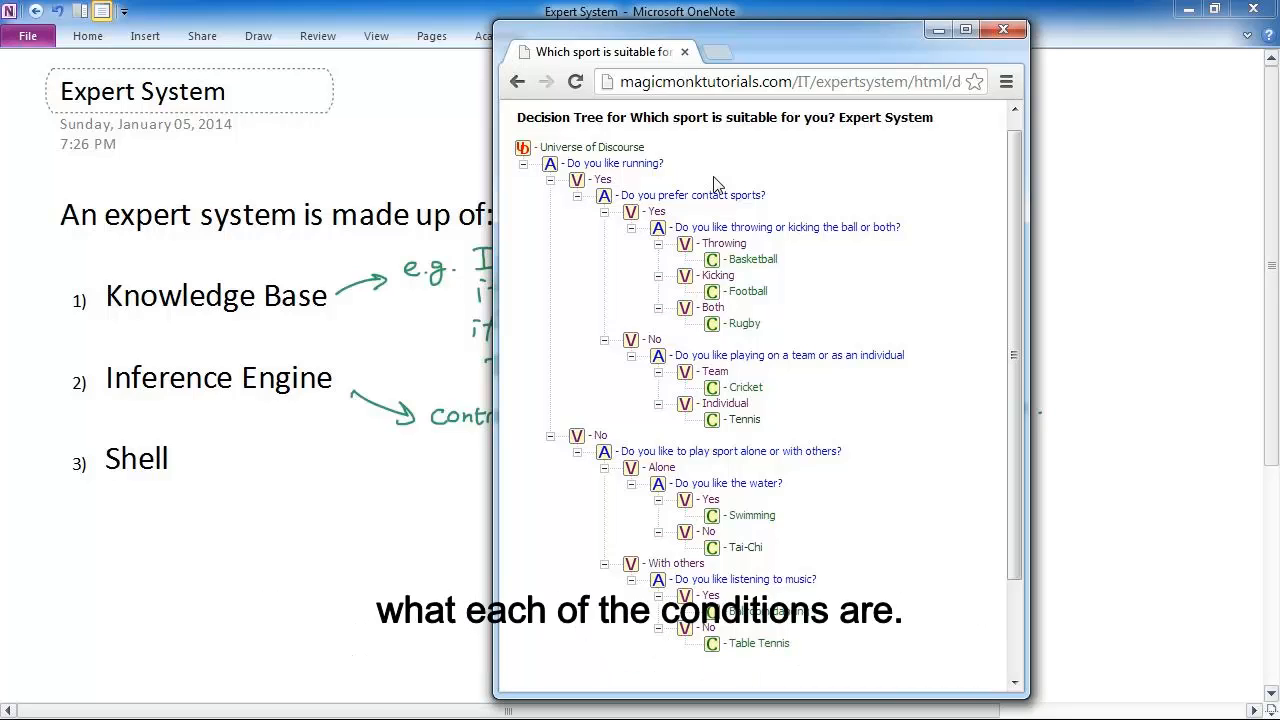
pyautogui.moveTo(592, 332)
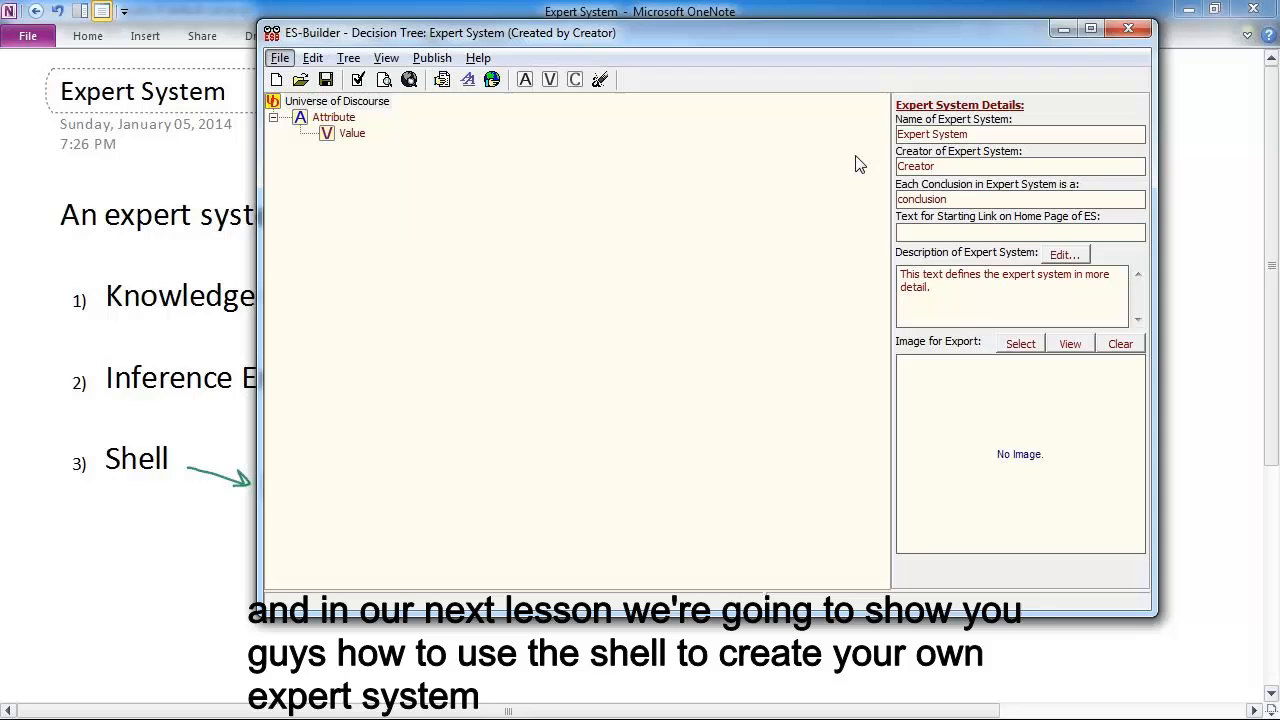
pyautogui.moveTo(744, 190)
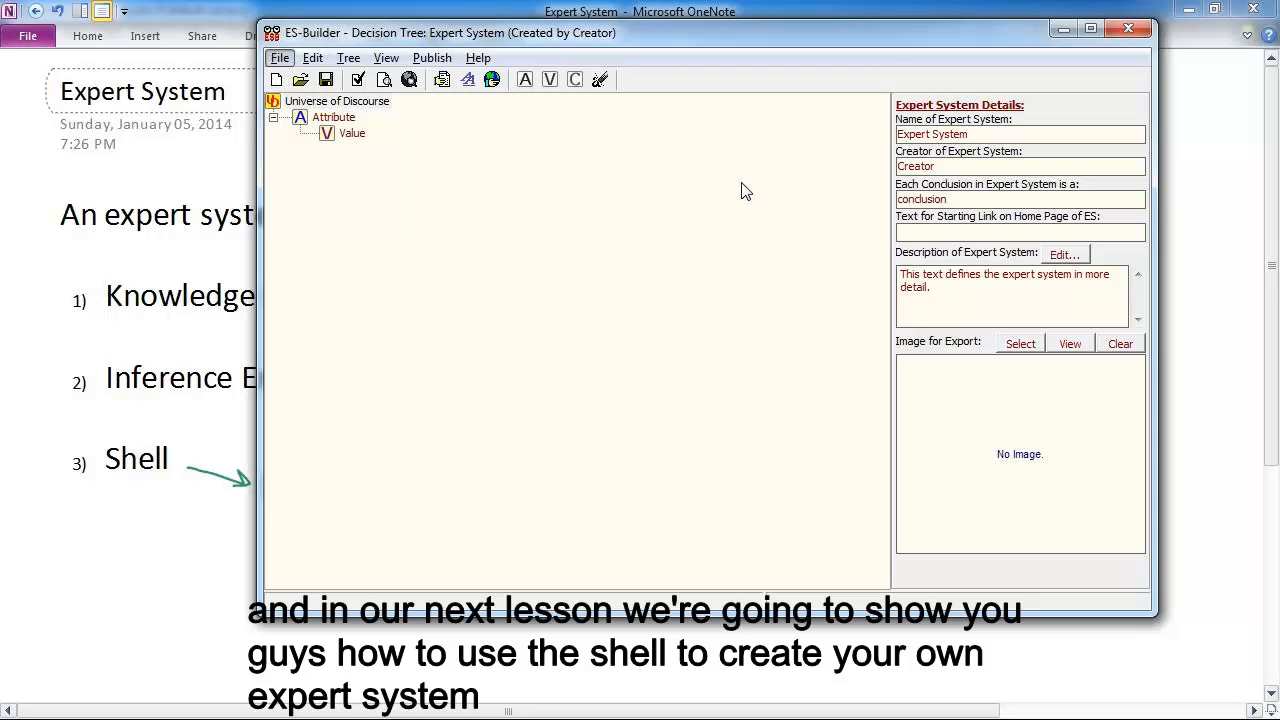